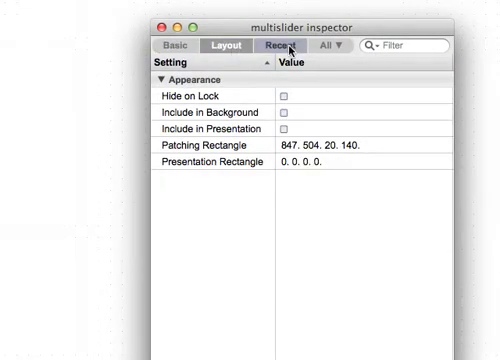
List every attribute of the multislider in its inspector via the All view.
{"action": "left_click", "coordinate": [324, 46]}
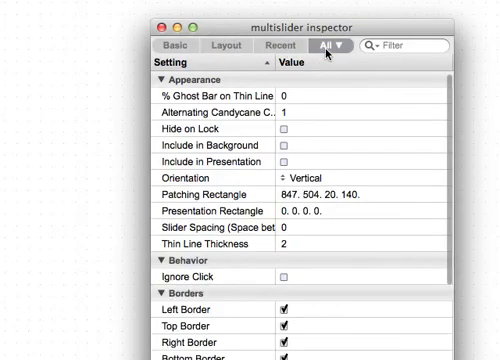
{"action": "scroll", "scroll_direction": "down", "scroll_amount": 3}
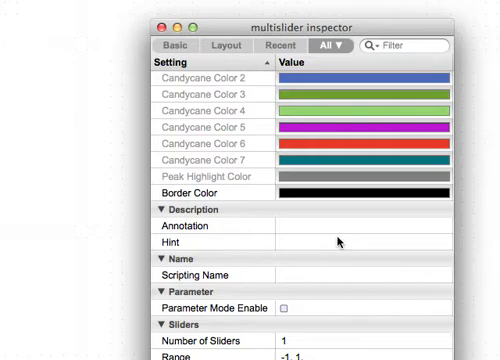
{"action": "mouse_move", "coordinate": [316, 284]}
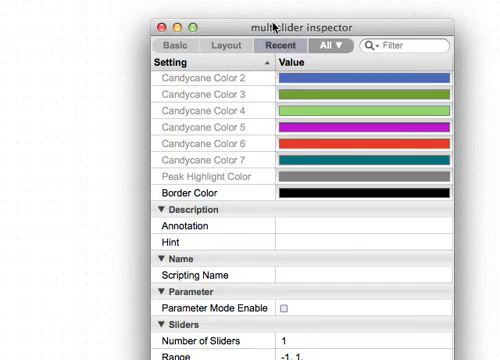
Enable Continuous Data Output in the multislider's Style settings.
{"action": "scroll", "scroll_direction": "down", "scroll_amount": 3}
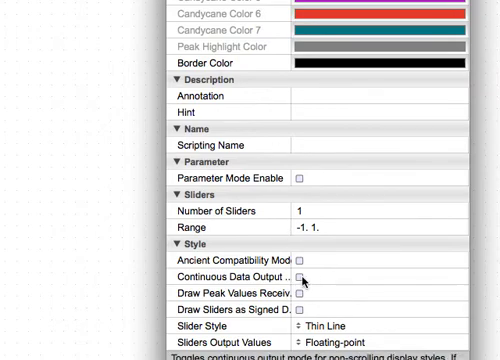
{"action": "left_click", "coordinate": [300, 276]}
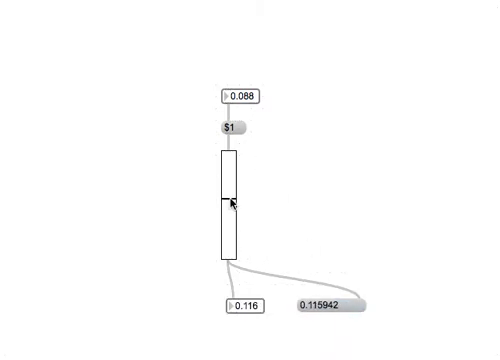
{"action": "mouse_move", "coordinate": [364, 318]}
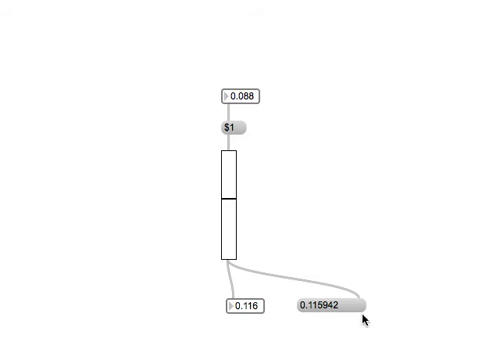